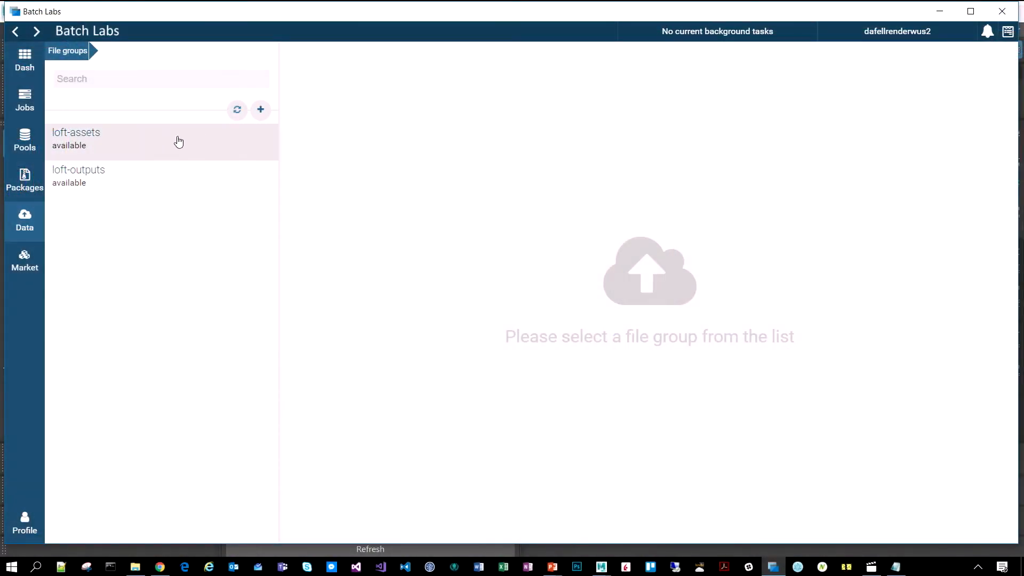
Open the loft-assets file group to list its .max, .hdr and texture files.
left_click(76, 137)
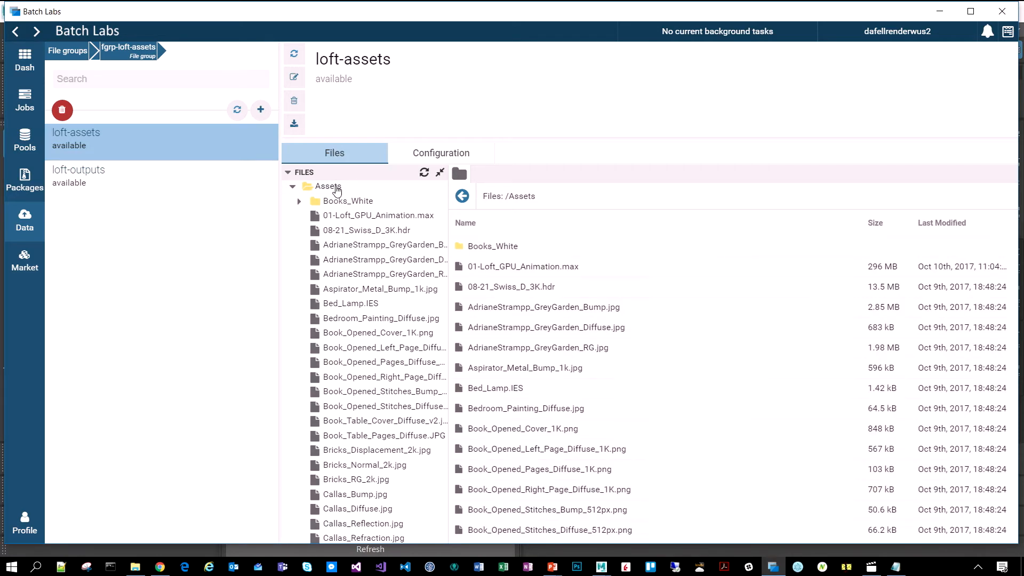
mouse_move(382, 347)
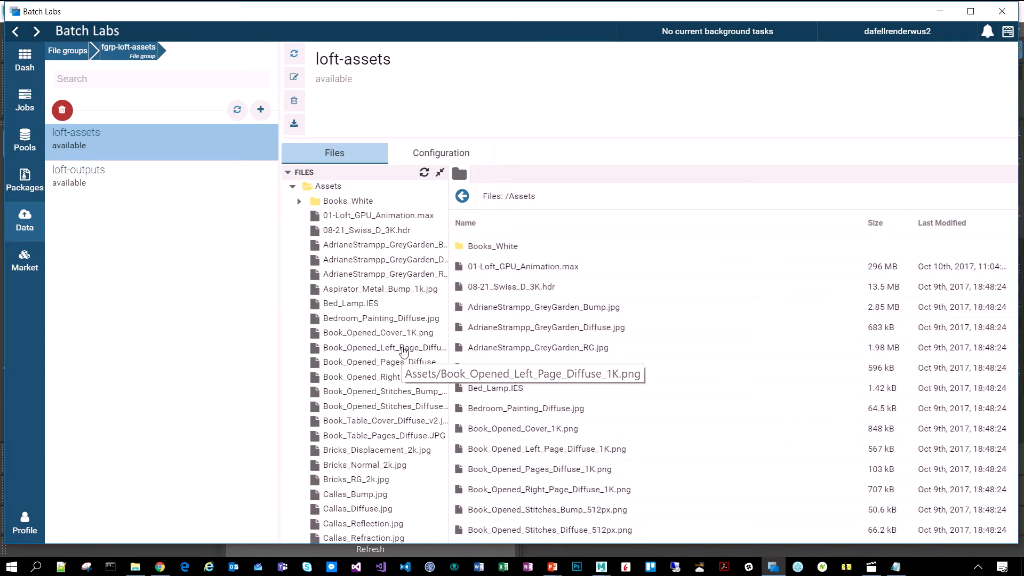
mouse_move(82, 196)
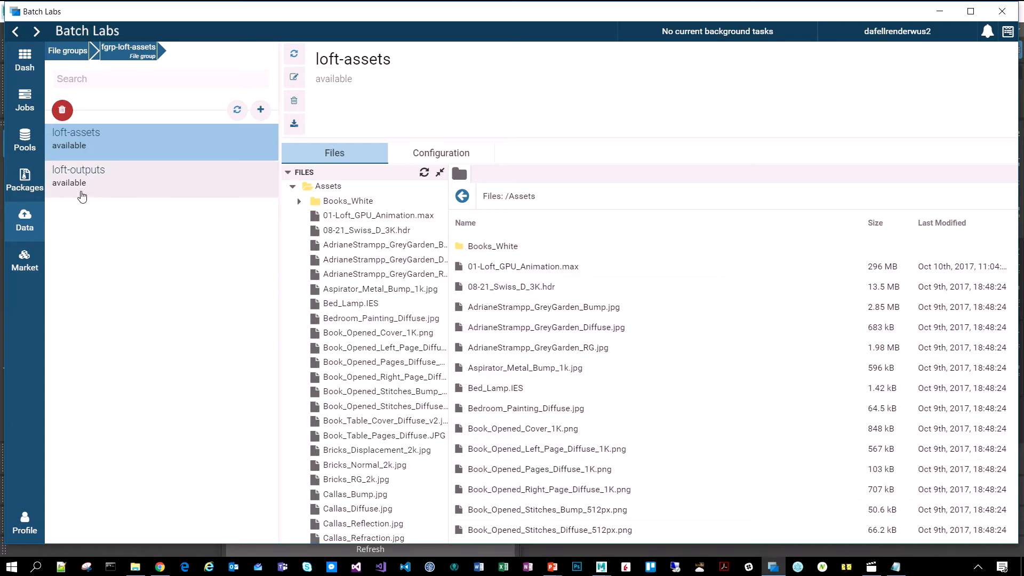
mouse_move(97, 184)
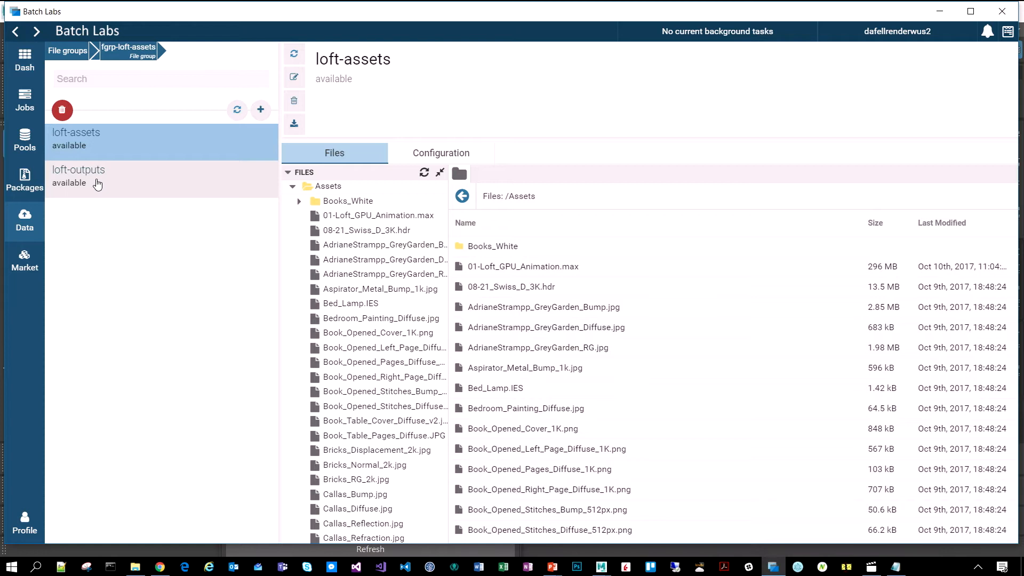
mouse_move(55, 202)
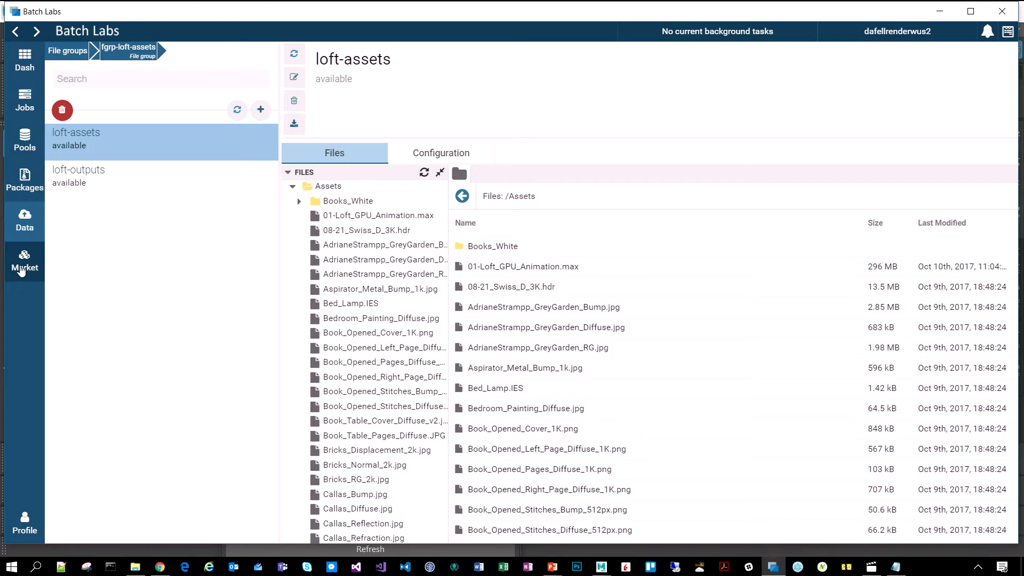
Show the Market's 3ds Max application with its Arnold and VRay render actions.
left_click(25, 262)
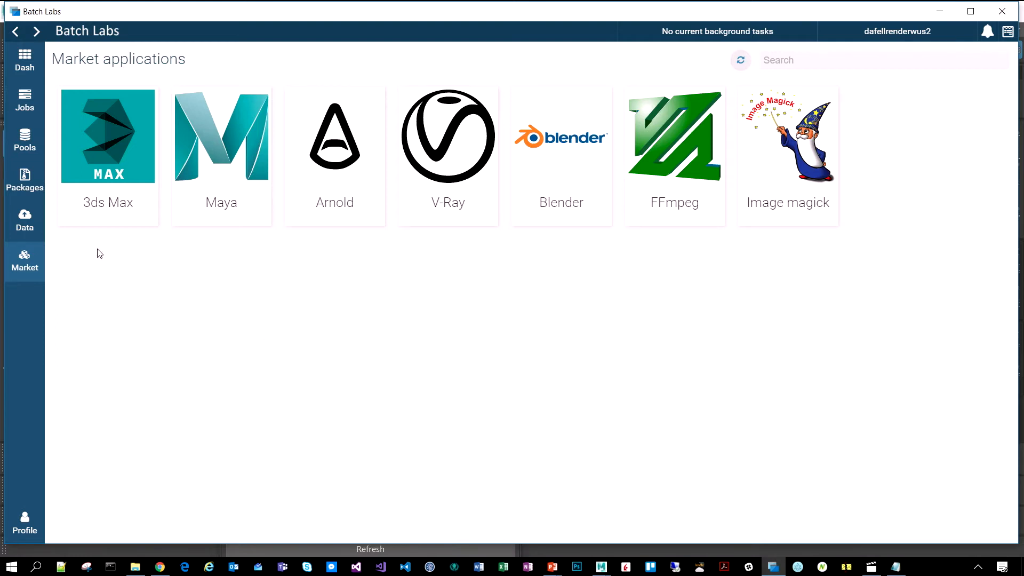
mouse_move(102, 180)
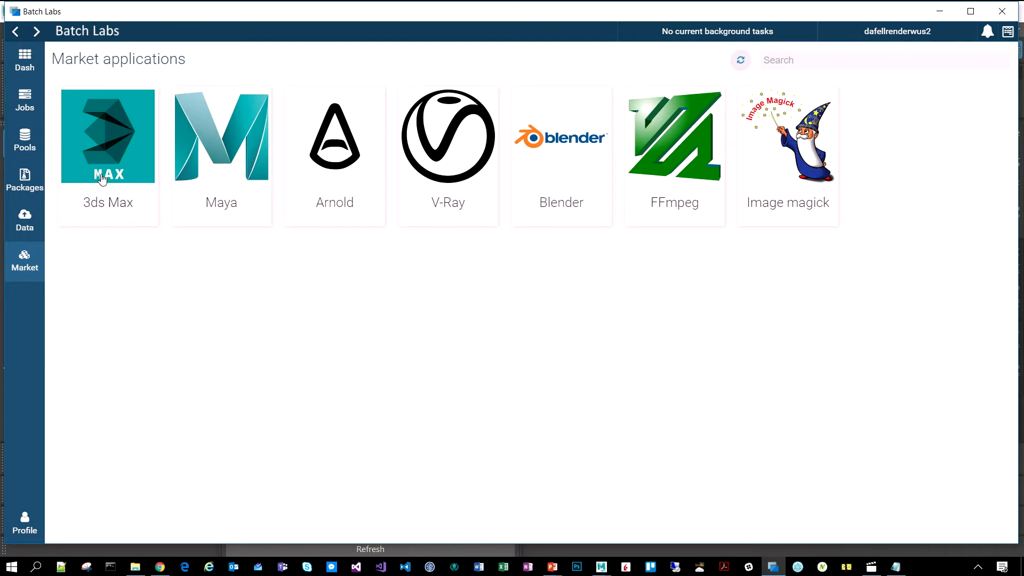
left_click(108, 136)
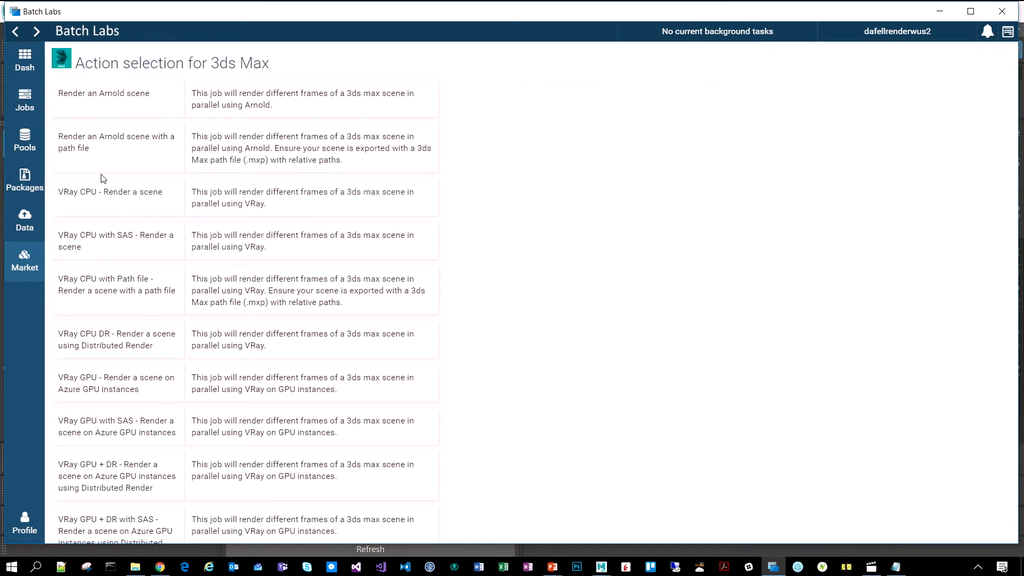
scroll("down", 3)
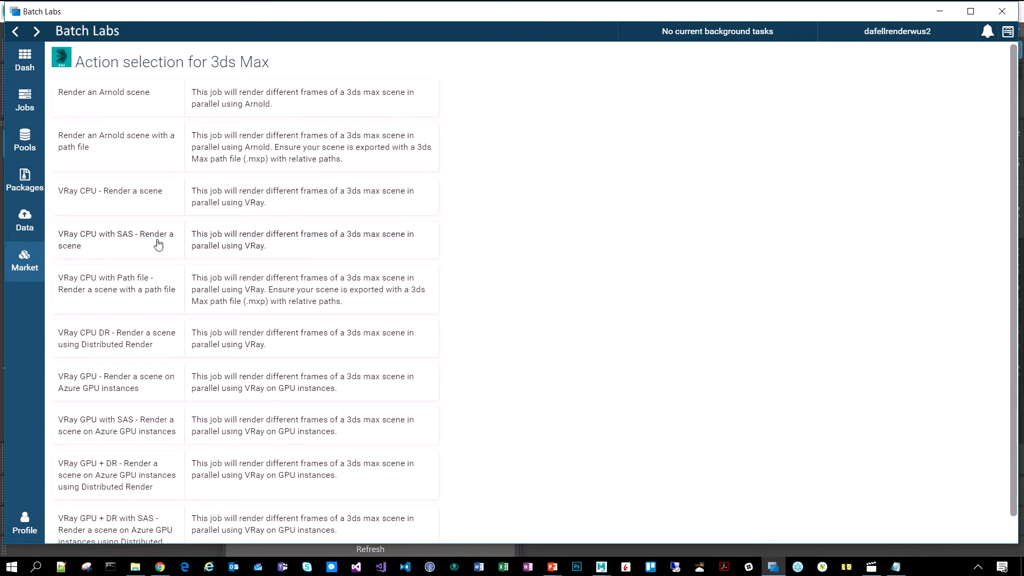
mouse_move(111, 190)
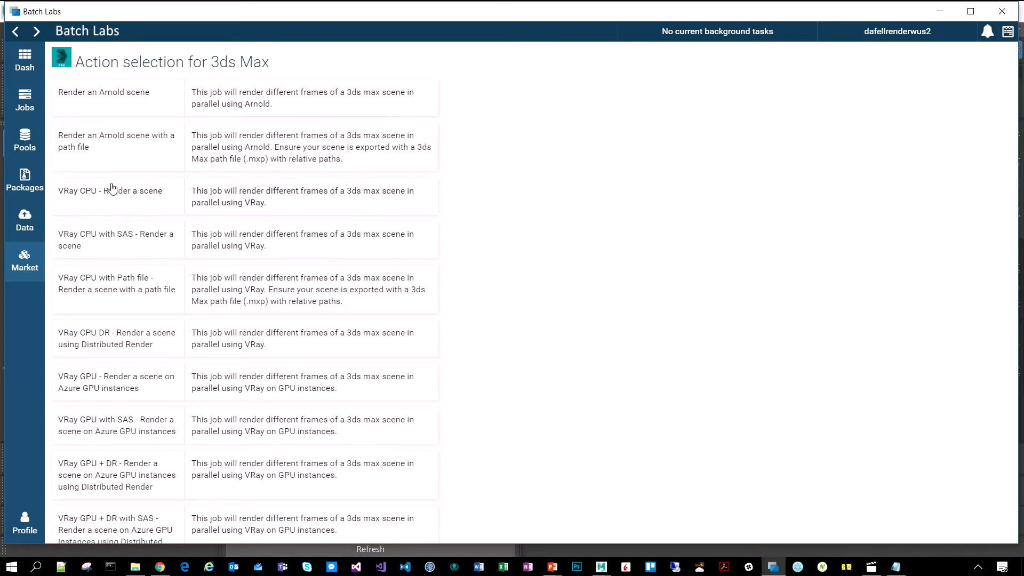
mouse_move(70, 442)
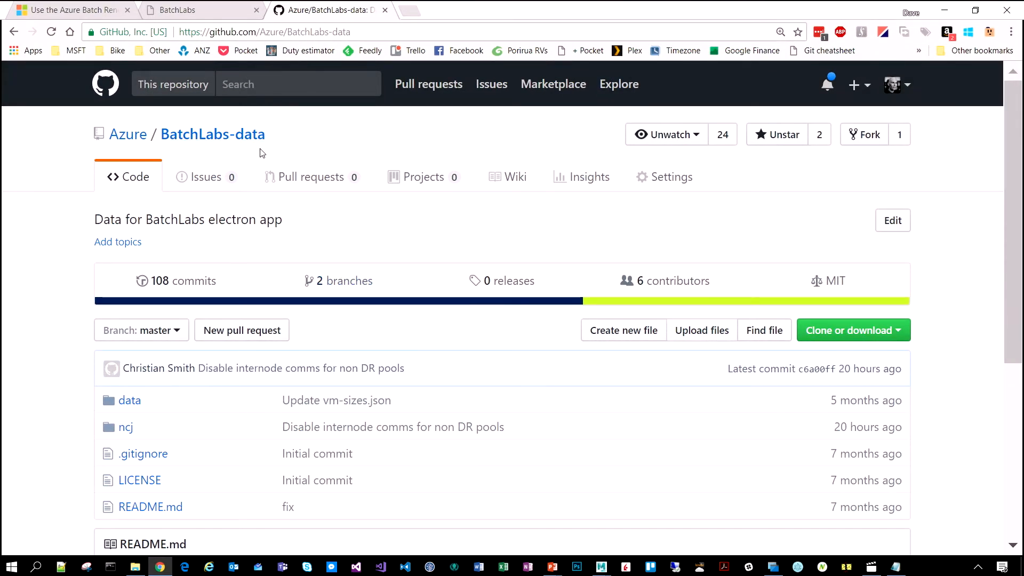
Browse the BatchLabs-data repo into ncj/3dsmax to list the arnold and vray template folders.
scroll("down", 3)
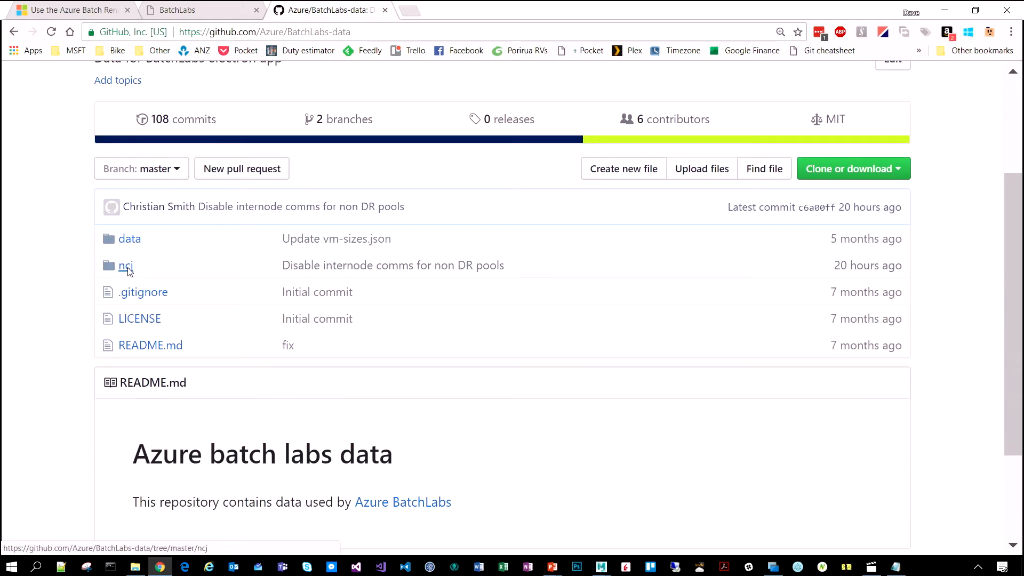
left_click(125, 265)
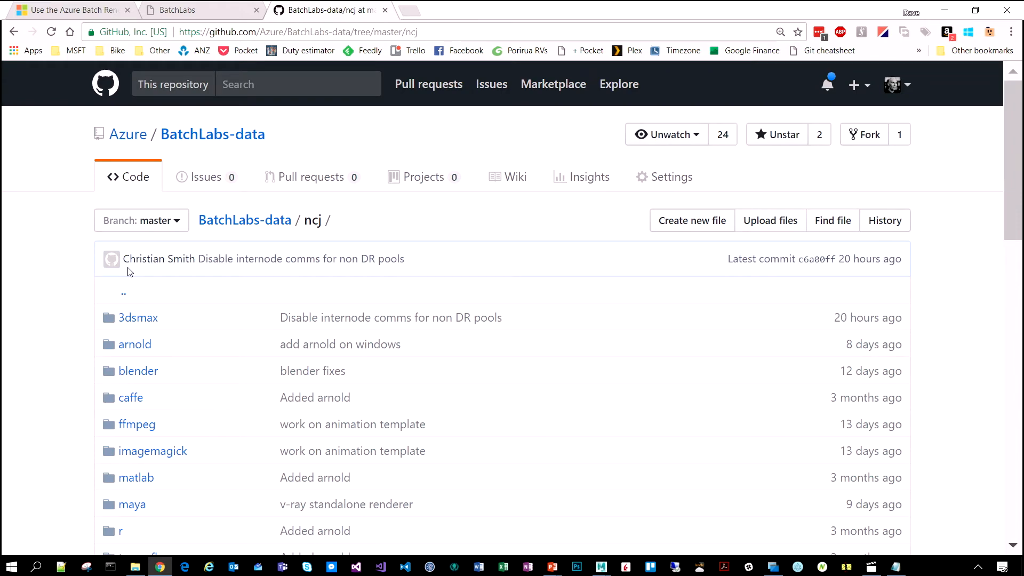
scroll("down", 3)
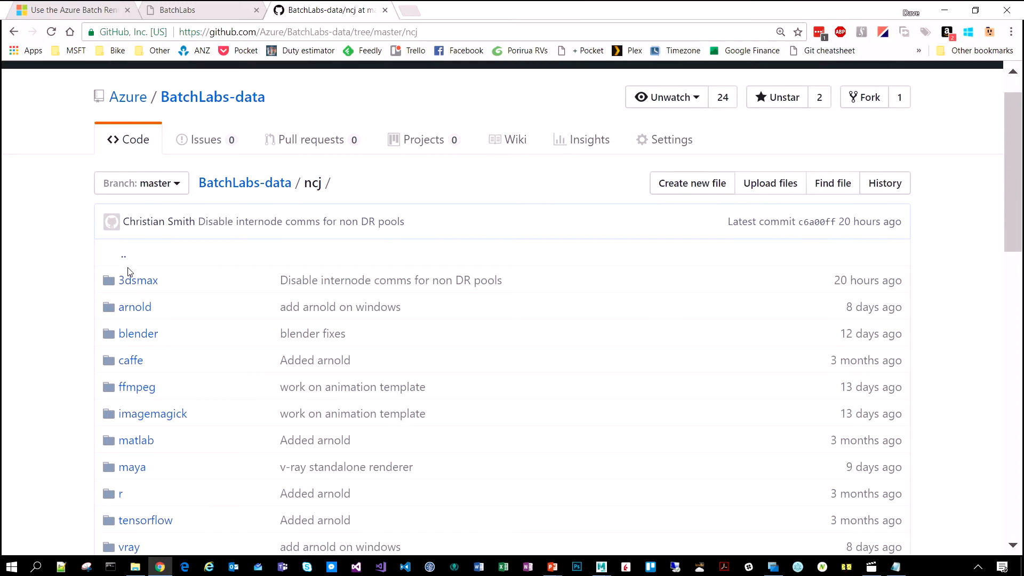
scroll("down", 3)
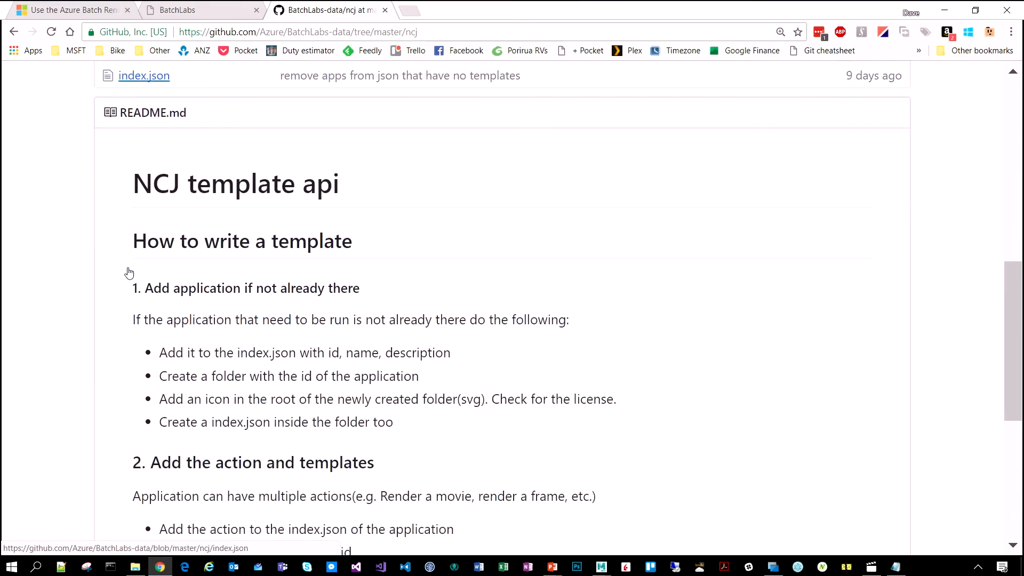
scroll("down", 3)
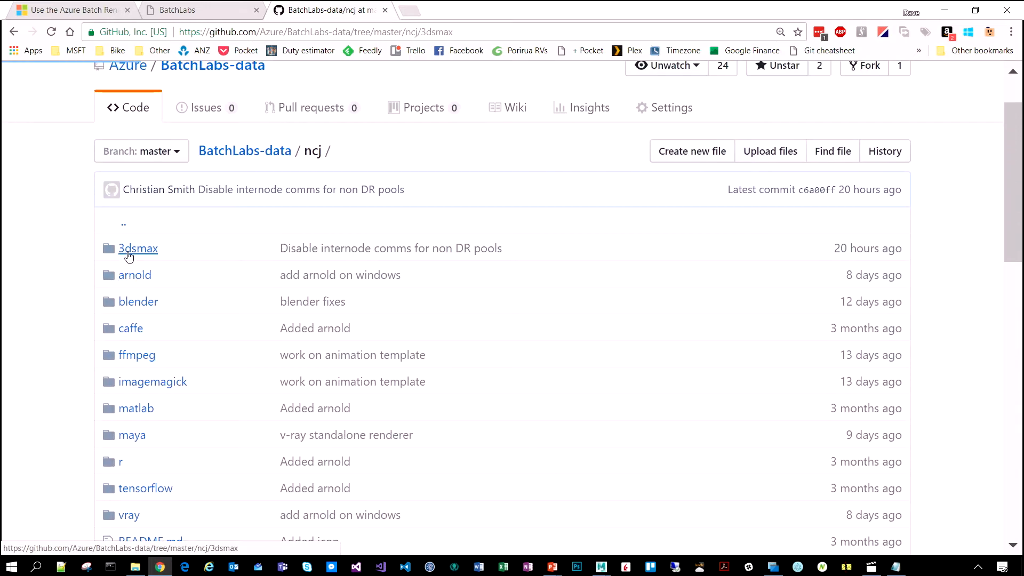
left_click(138, 249)
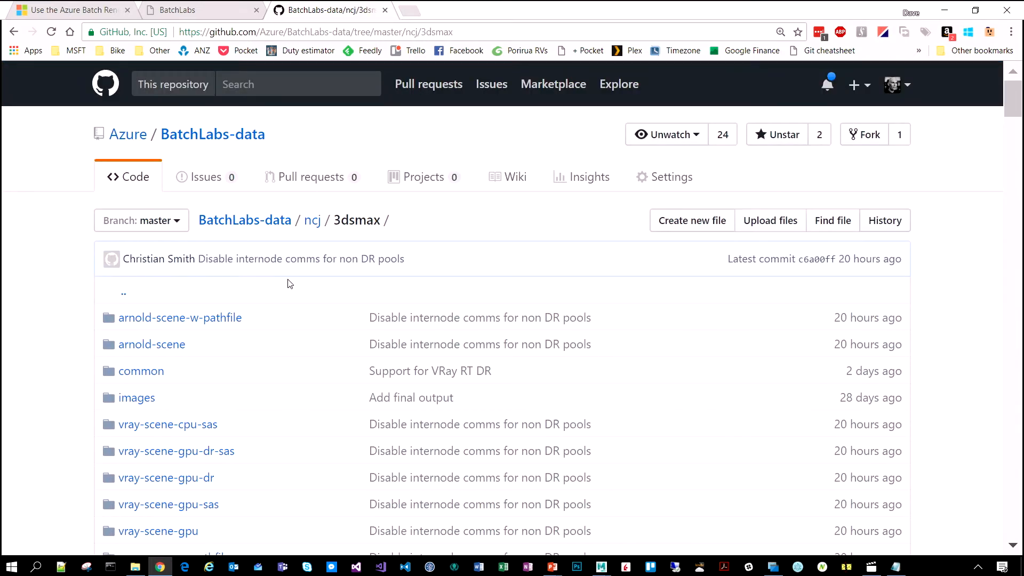
scroll("down", 3)
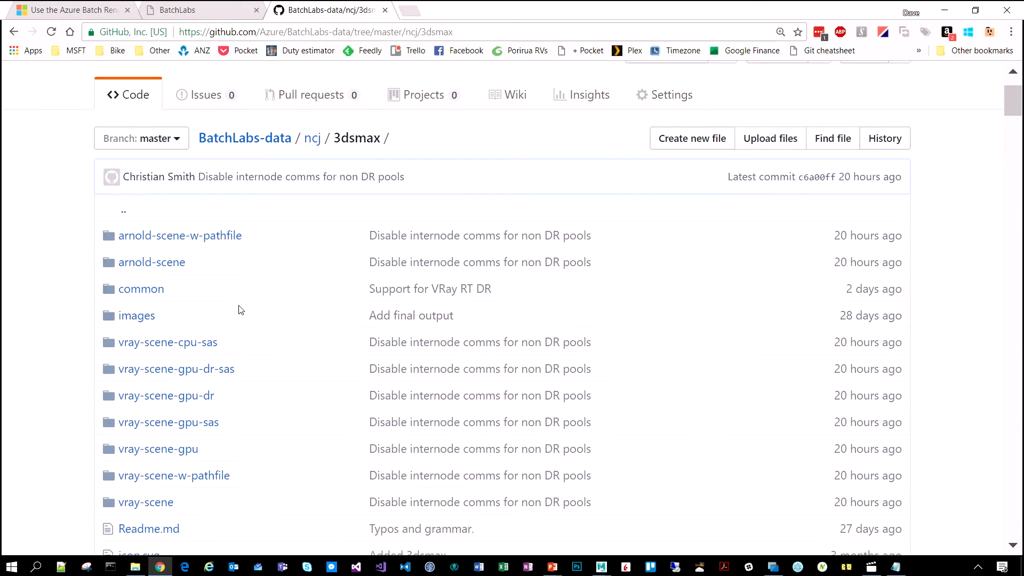
scroll("down", 3)
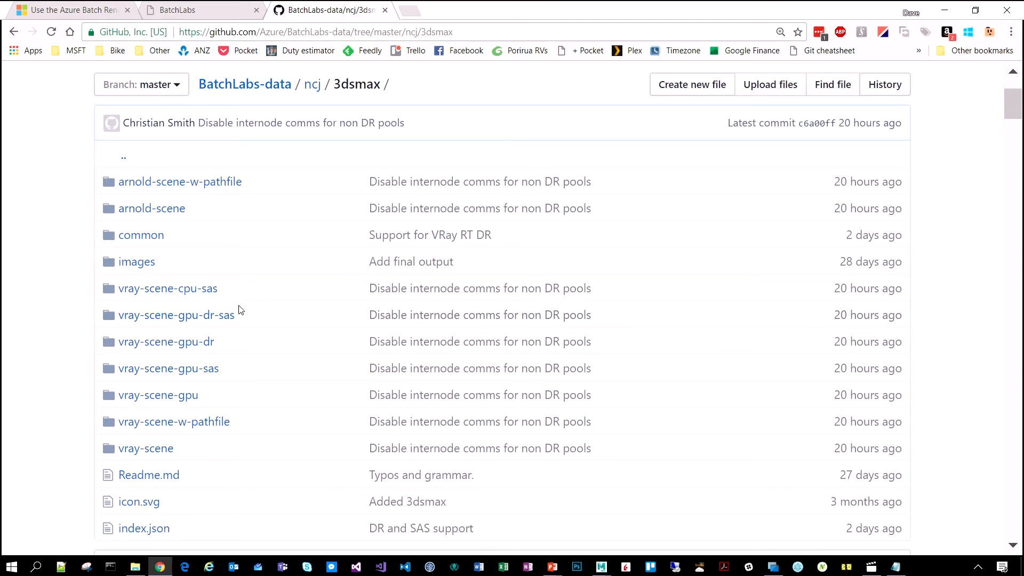
mouse_move(167, 368)
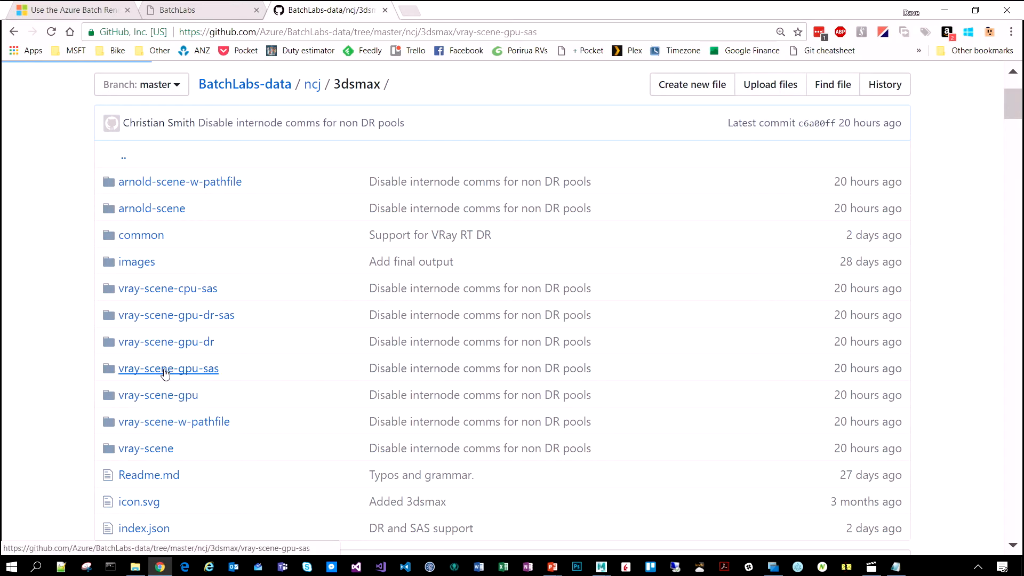
Read pool.template.json inside the vray-scene-gpu-sas template folder.
left_click(168, 368)
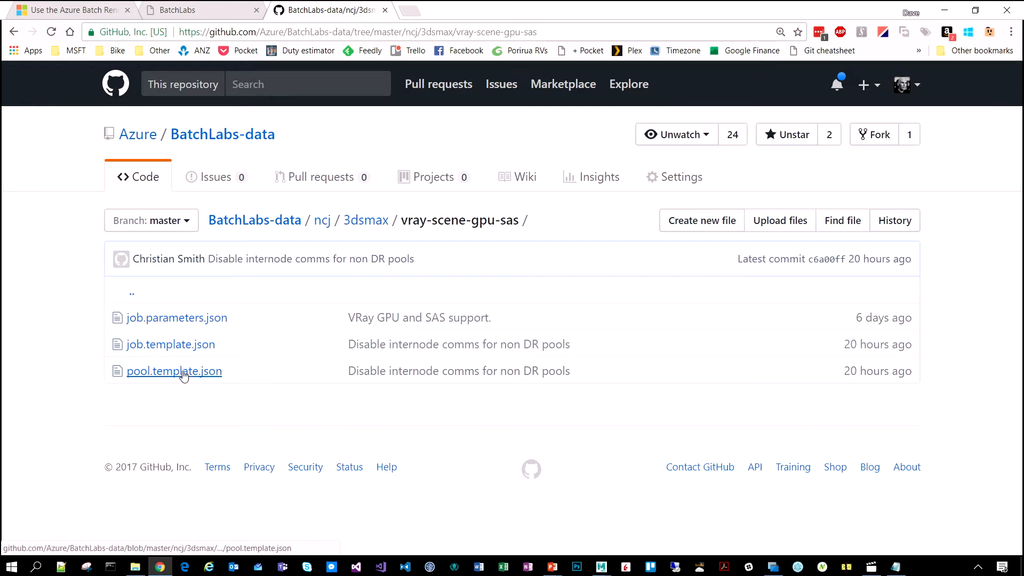
left_click(174, 371)
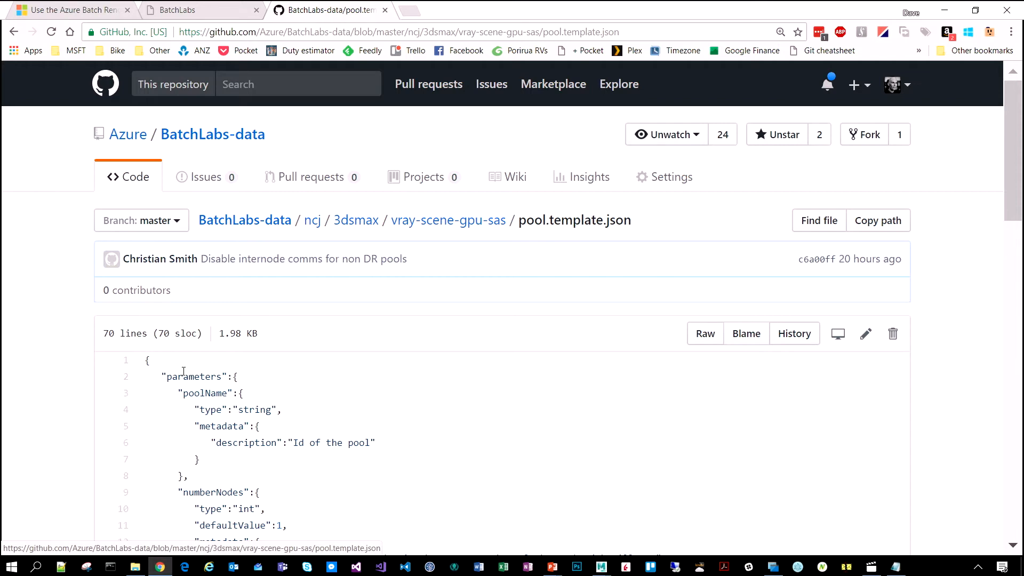
scroll("down", 3)
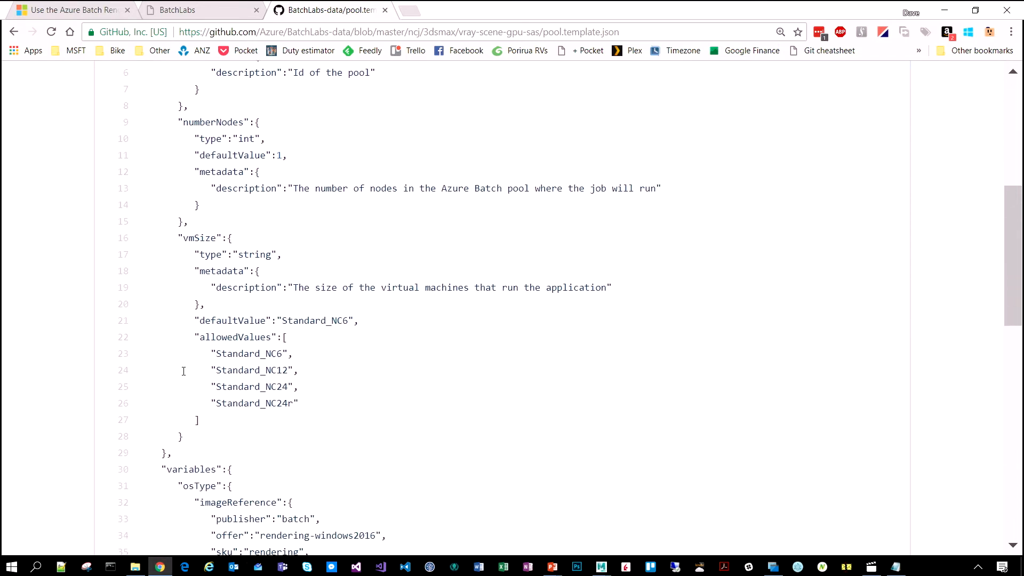
scroll("down", 3)
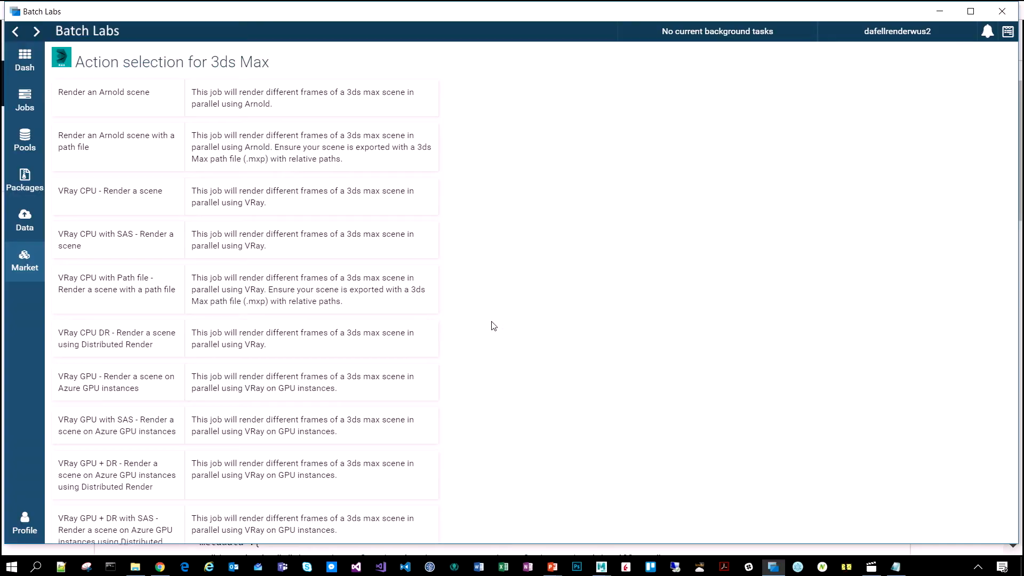
Start the VRay GPU with SAS action and look at the create-pool option's VM sizes.
scroll("down", 3)
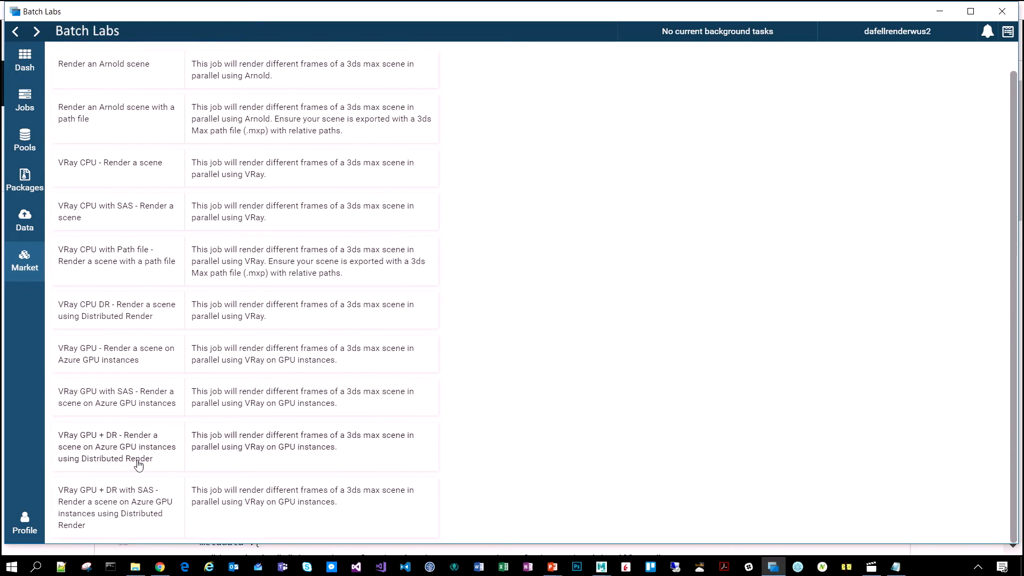
left_click(117, 396)
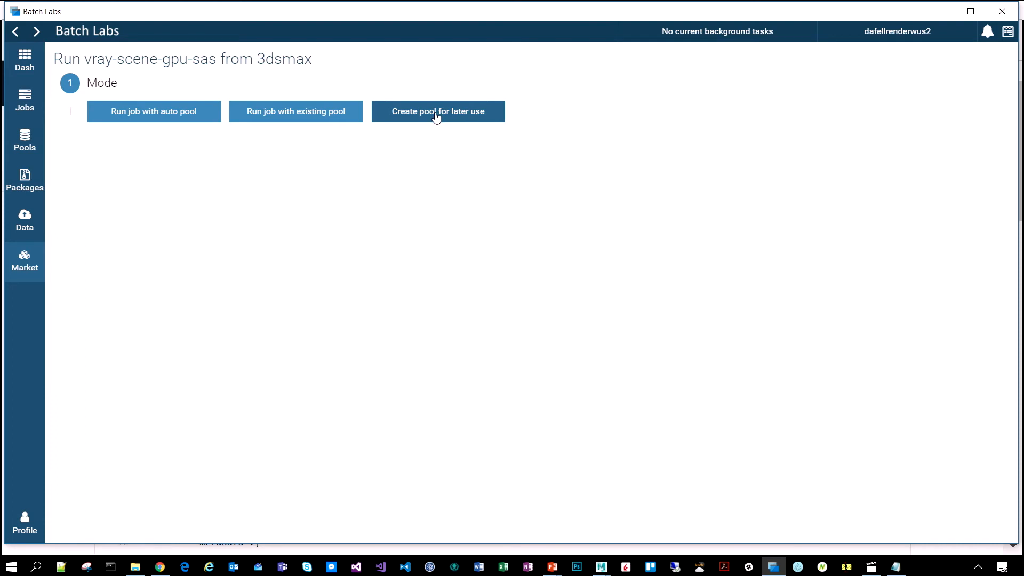
left_click(437, 111)
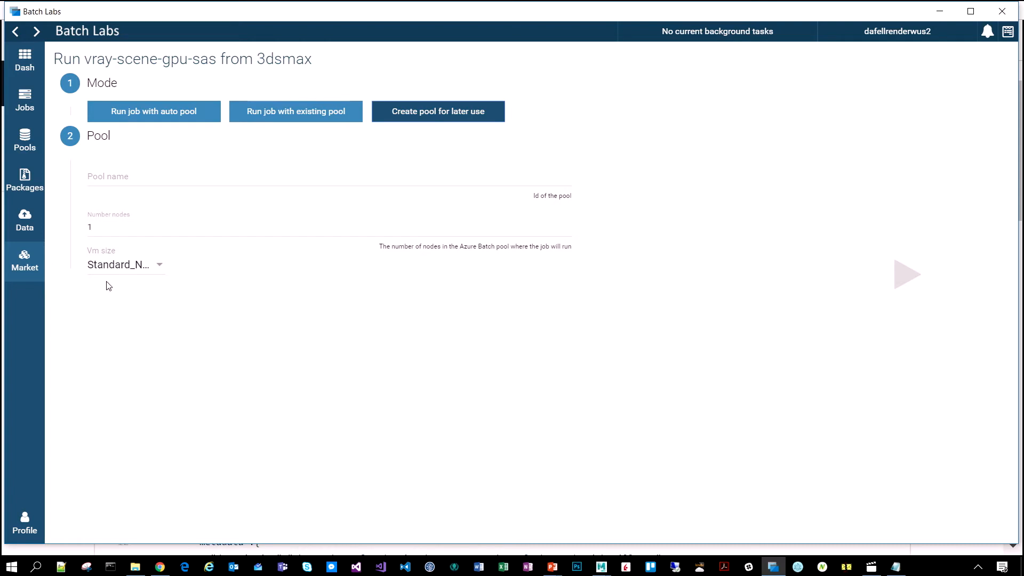
left_click(124, 265)
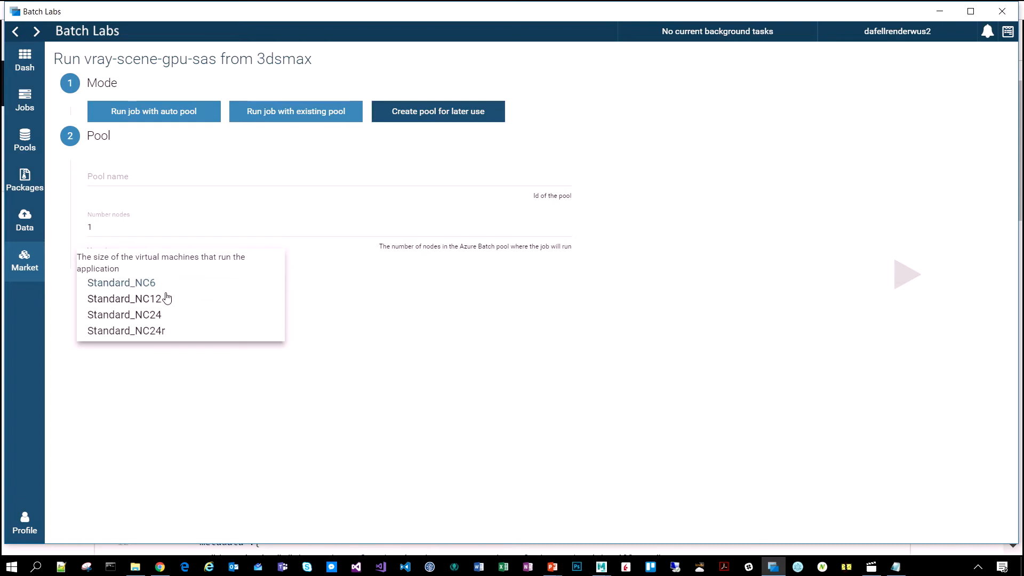
mouse_move(467, 291)
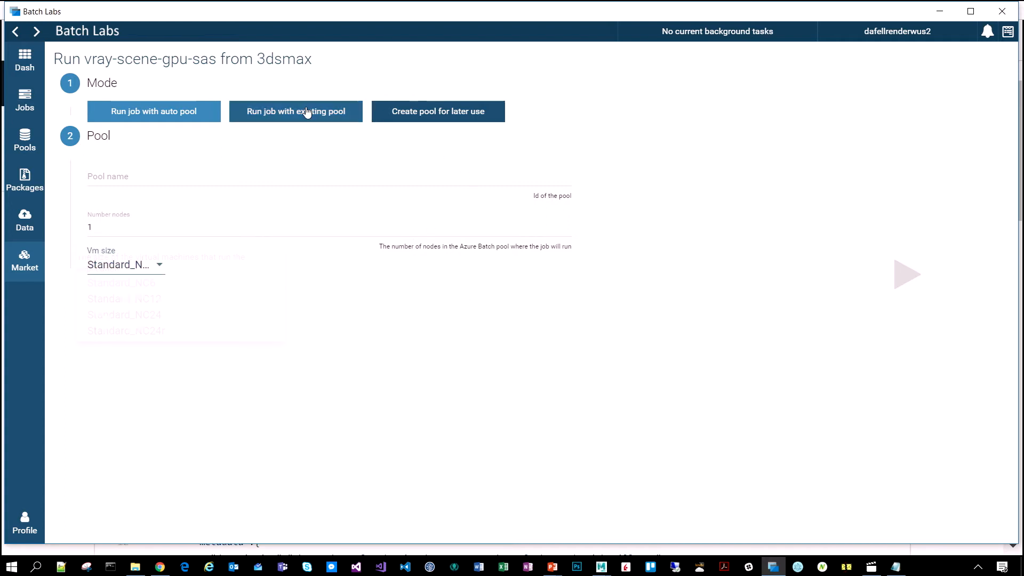
Switch to running the job on an existing pool and pick pool-gpu.
left_click(295, 110)
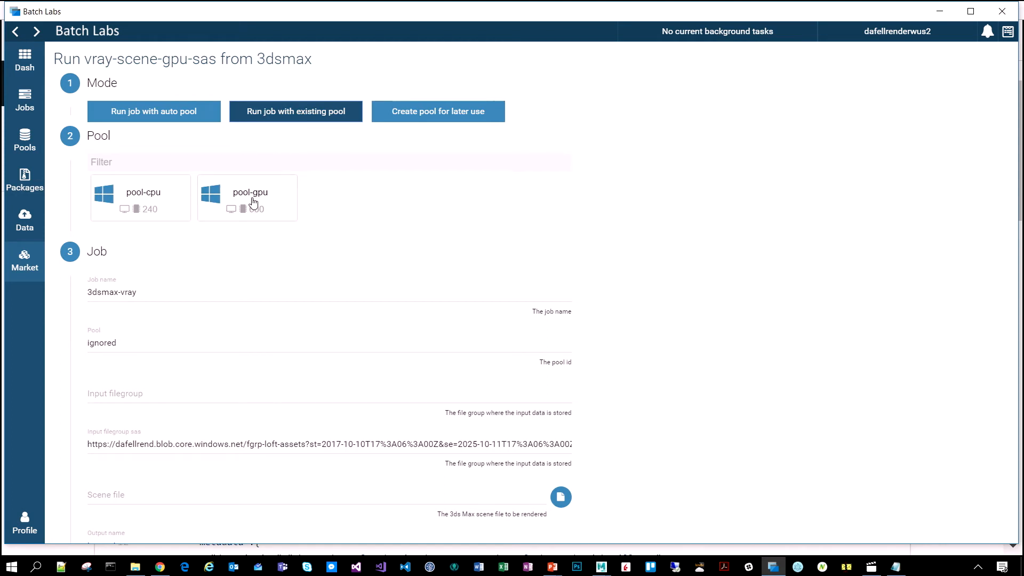
left_click(251, 198)
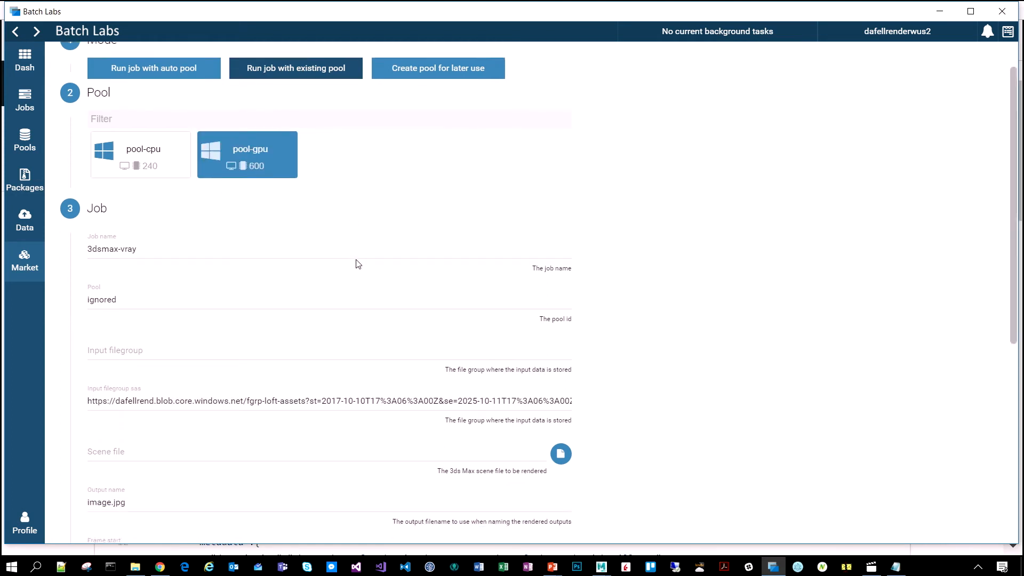
scroll("down", 3)
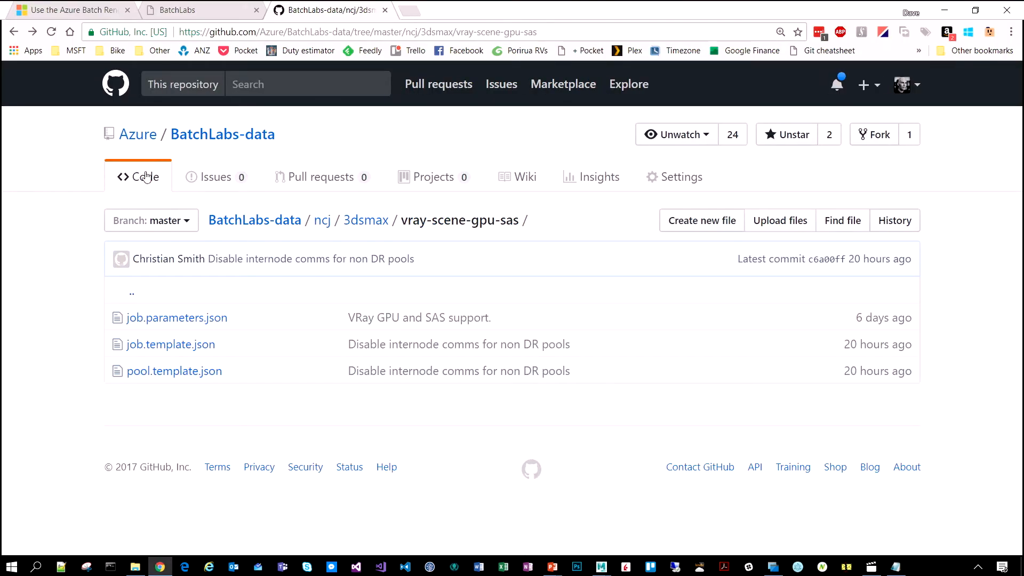
Read job.template.json's parameters and job preparation command on GitHub.
left_click(171, 345)
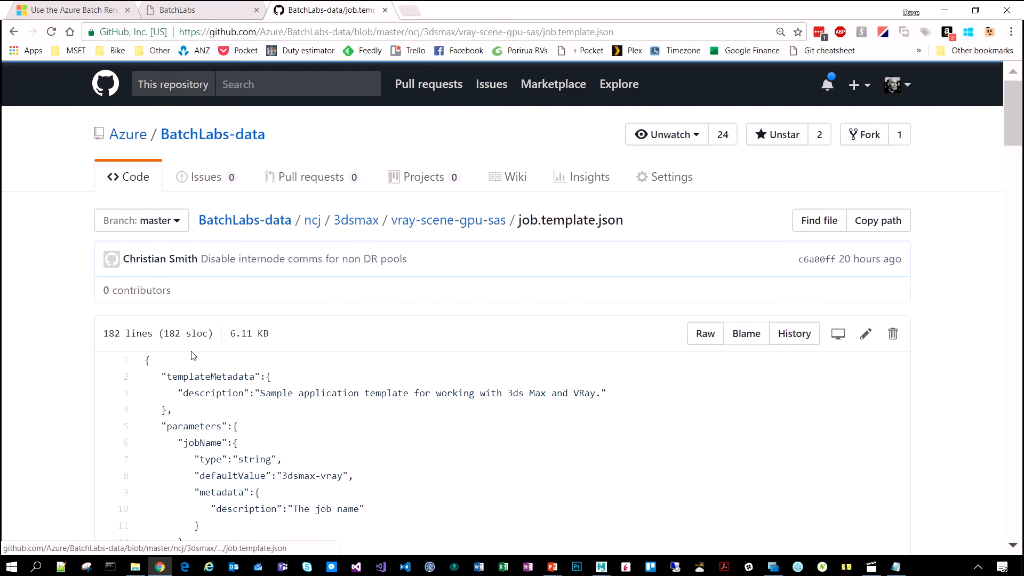
scroll("down", 3)
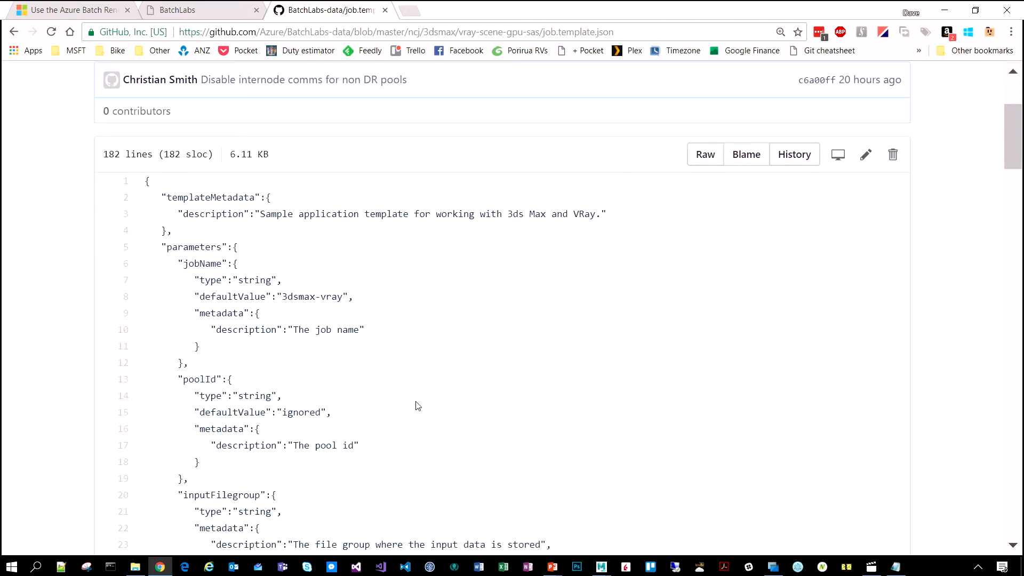
scroll("down", 3)
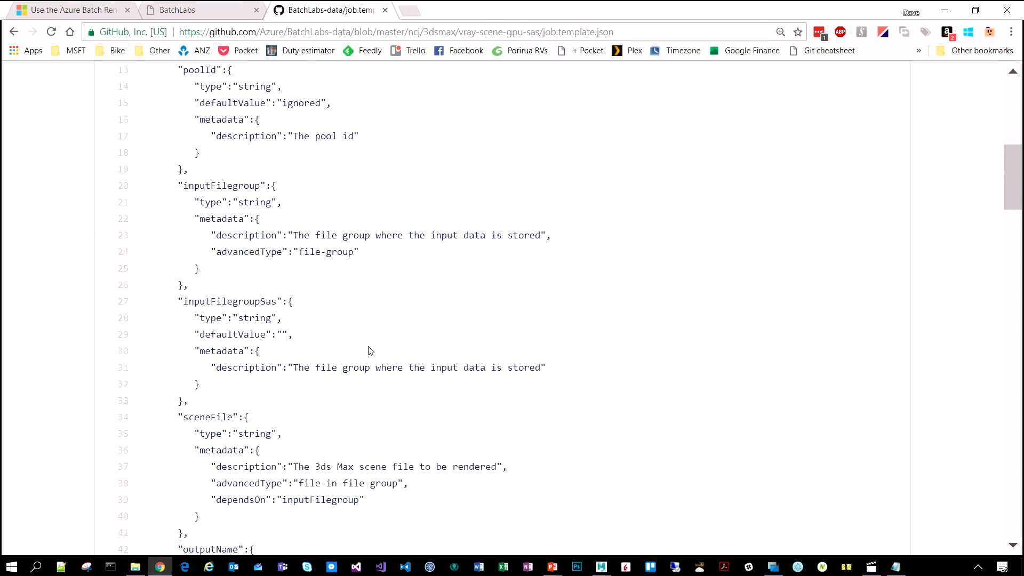
scroll("down", 3)
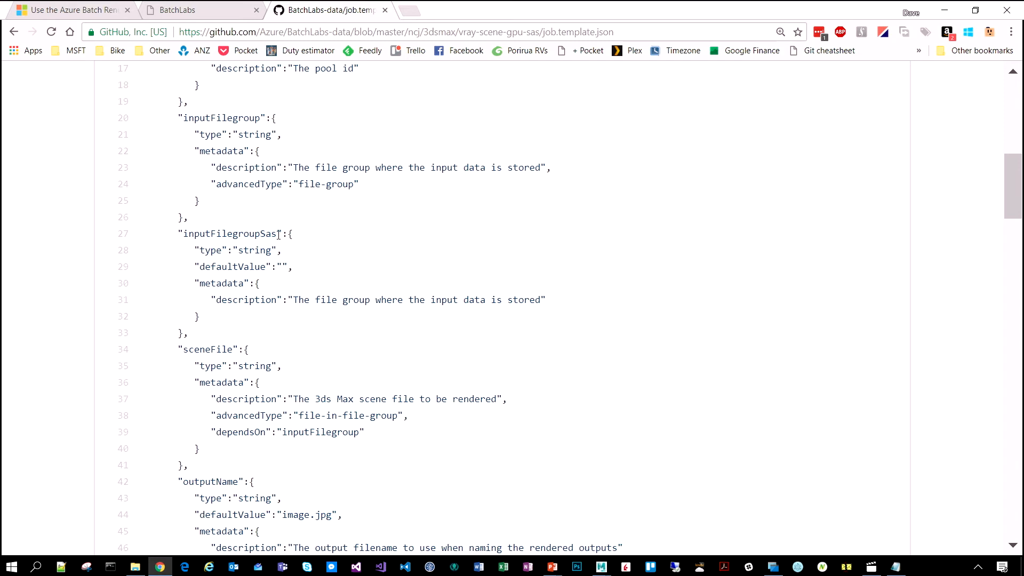
scroll("down", 3)
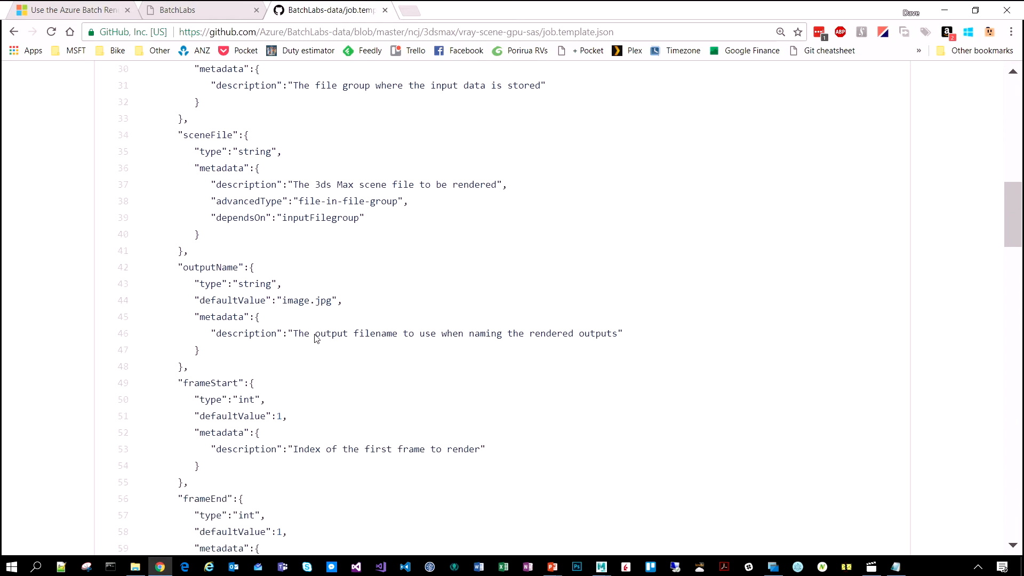
scroll("down", 3)
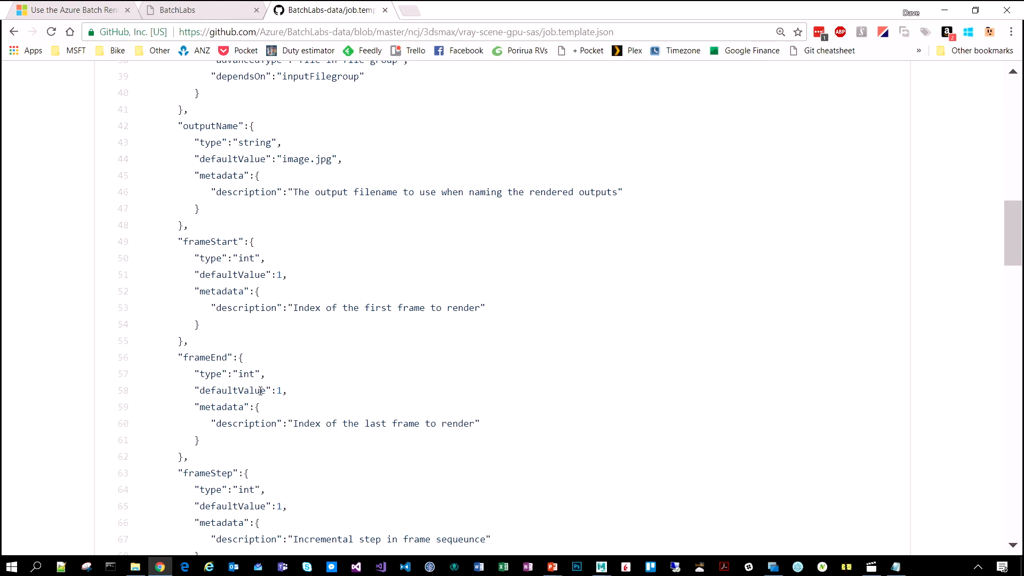
scroll("down", 3)
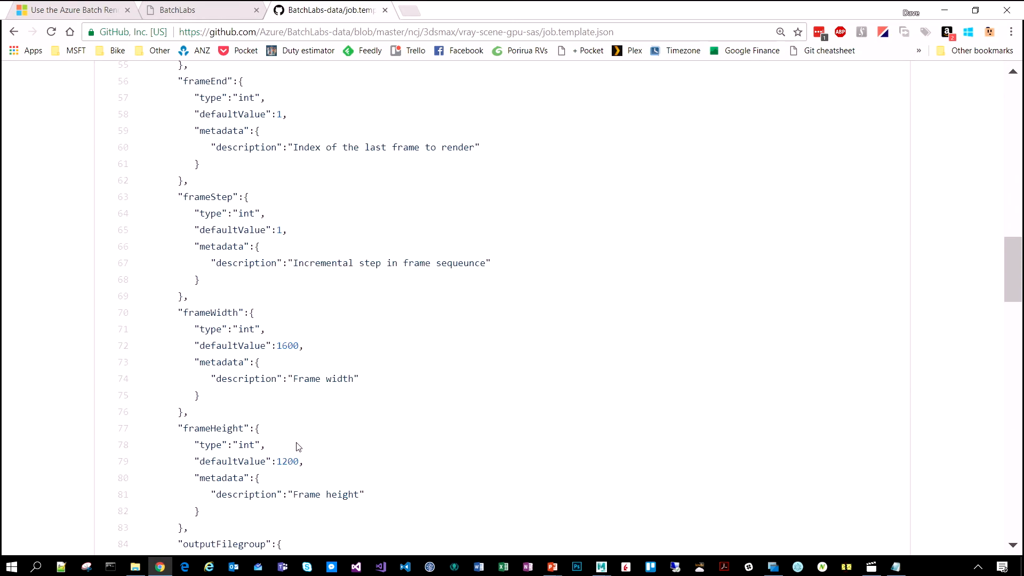
scroll("down", 3)
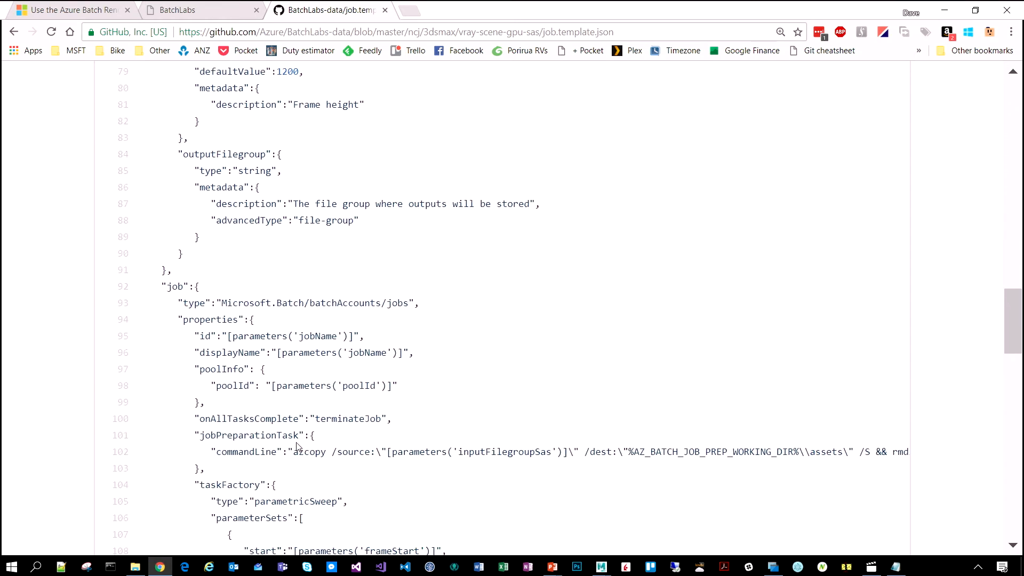
scroll("down", 3)
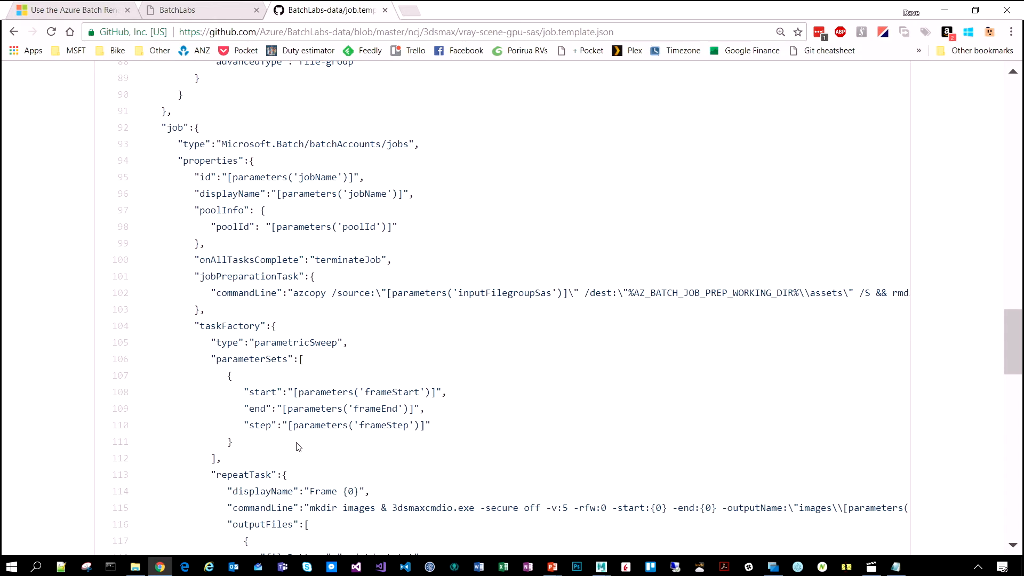
Review the taskFactory parametric-sweep block, then return to the Batch Labs job form.
left_click_drag(194, 326, 425, 409)
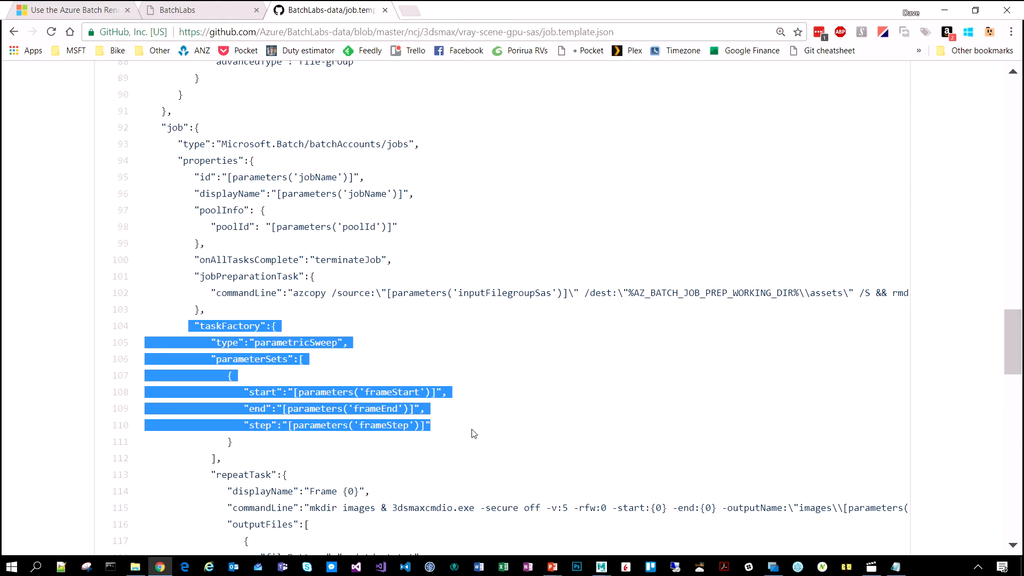
scroll("down", 3)
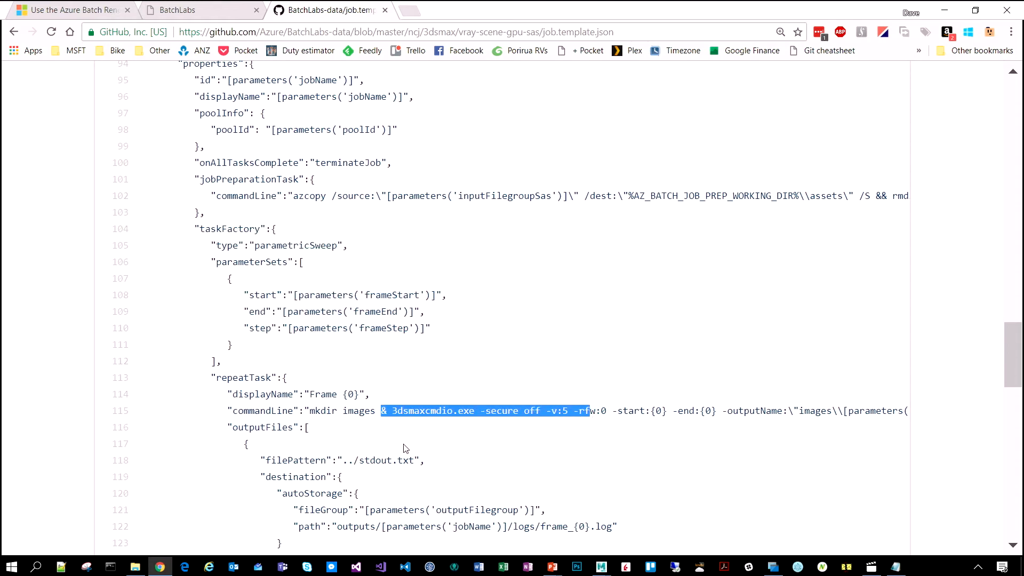
left_click(411, 438)
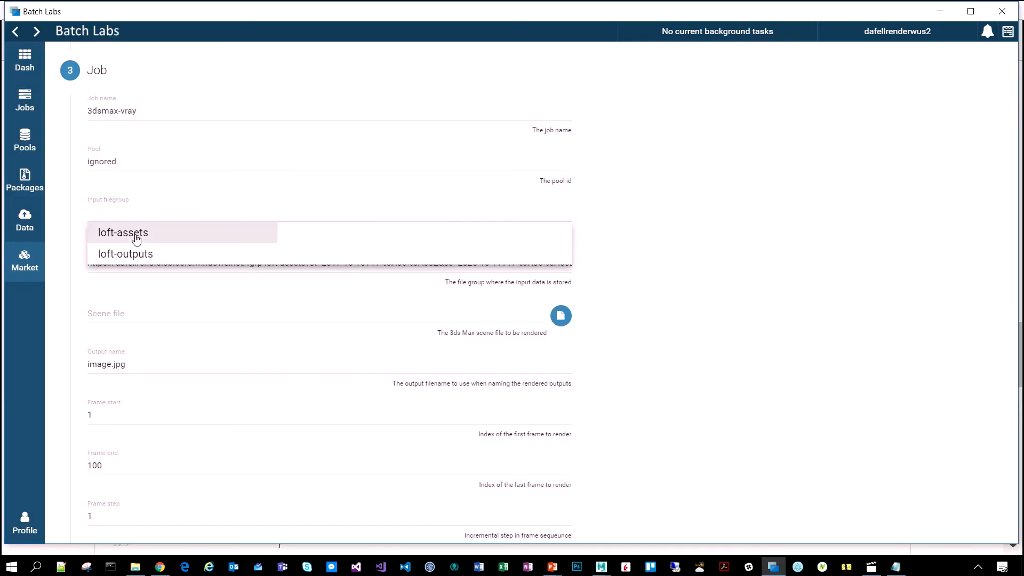
Use loft-assets as input and pick Assets/01-Loft_GPU_Animation.max as the scene file.
left_click(123, 233)
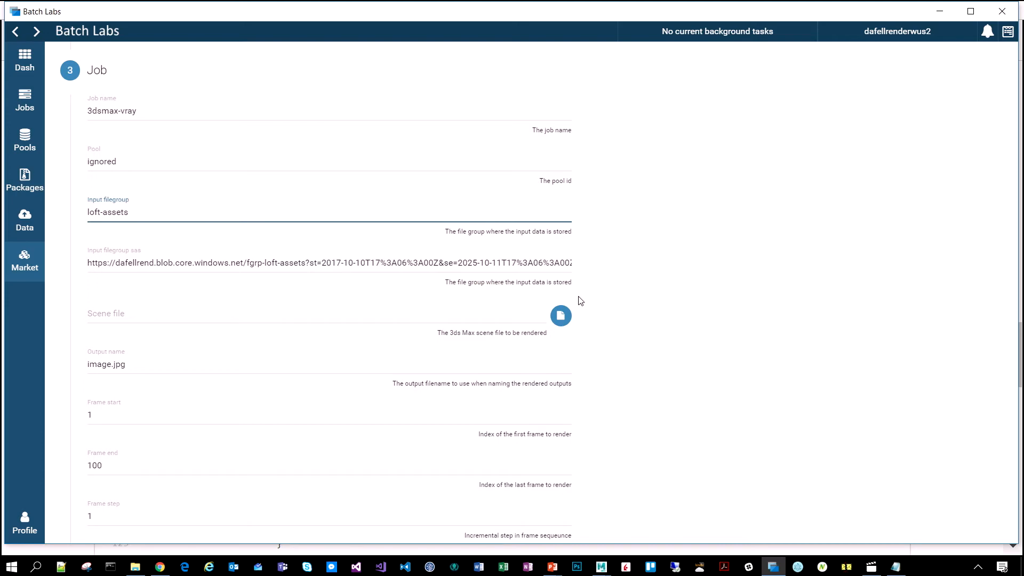
left_click(560, 316)
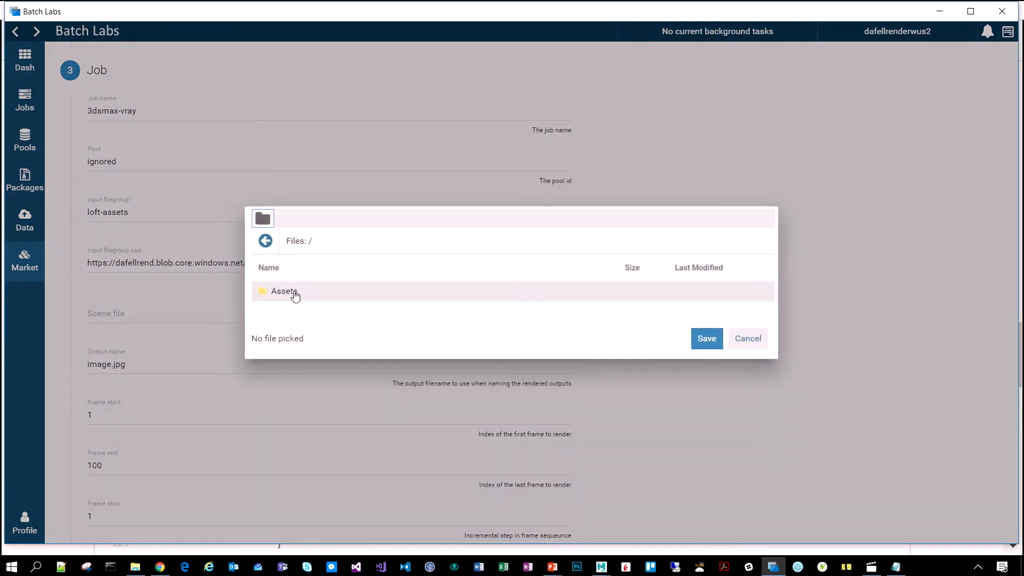
double_click(284, 290)
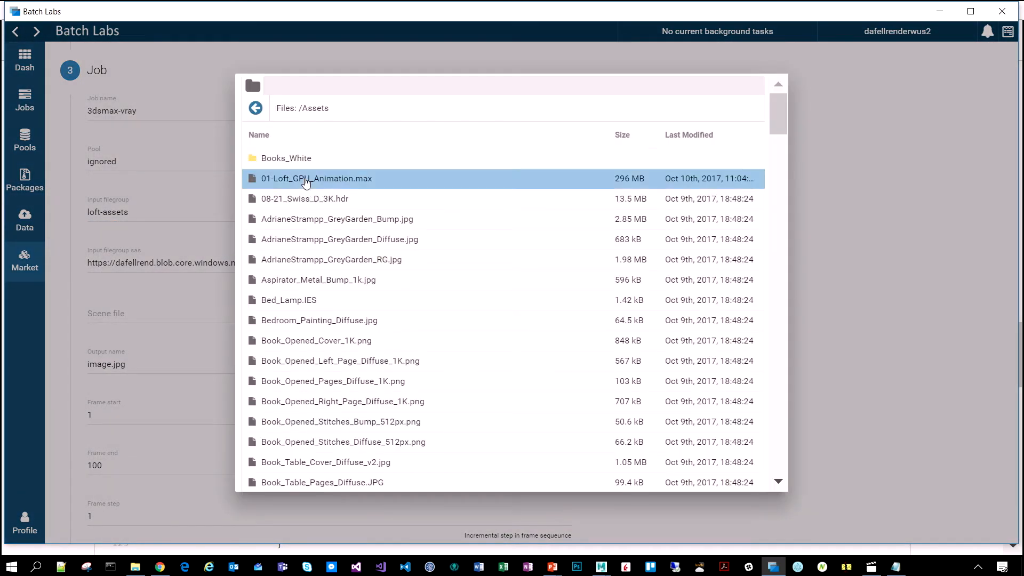
scroll("down", 3)
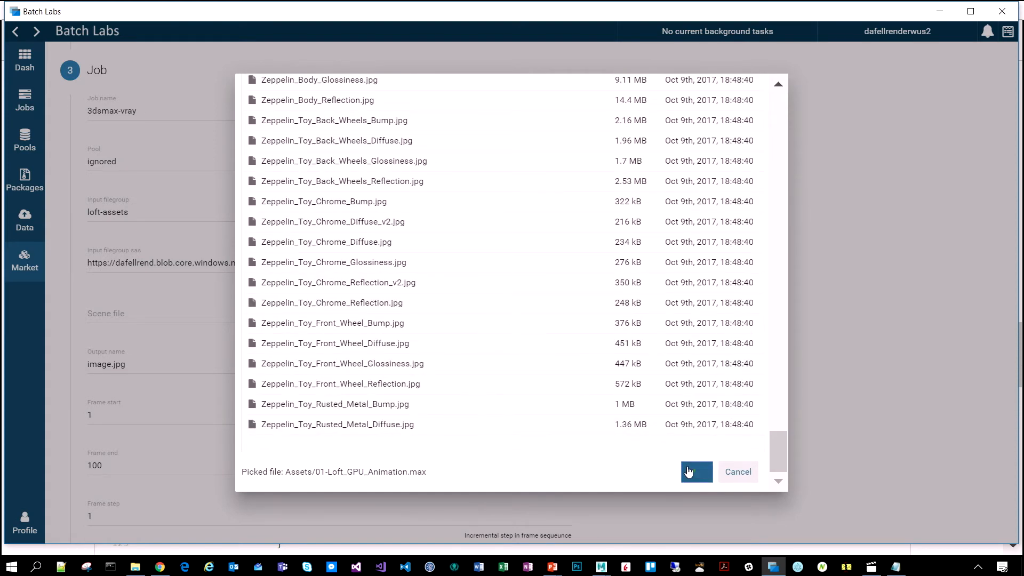
left_click(695, 472)
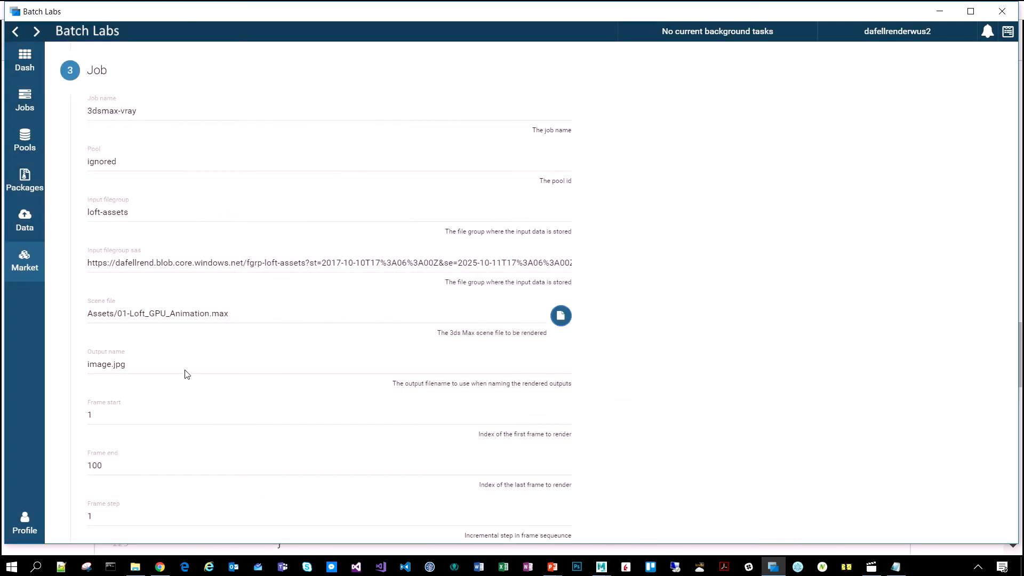
Set loft-outputs as the output file group and submit the render job.
scroll("down", 3)
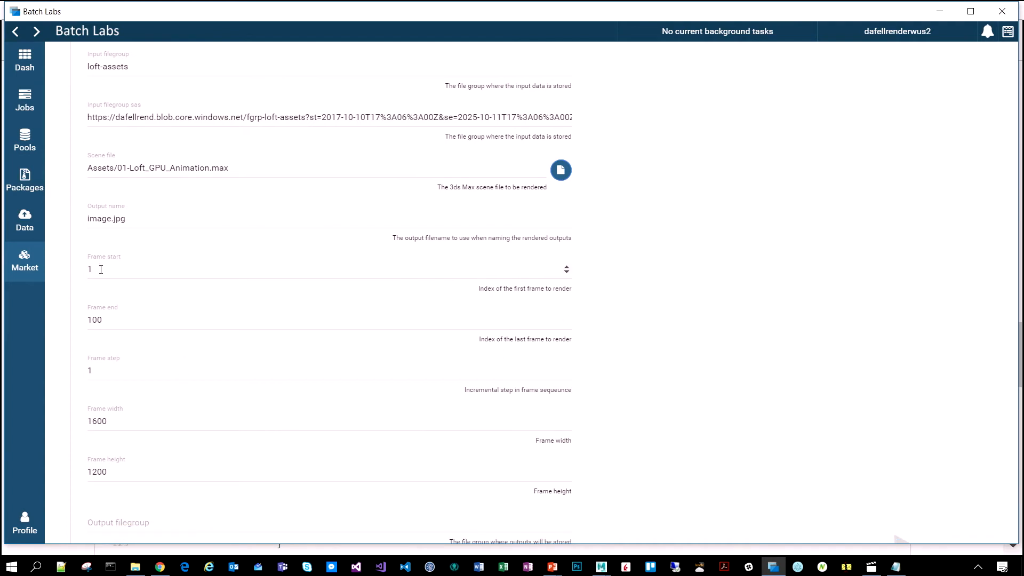
mouse_move(162, 360)
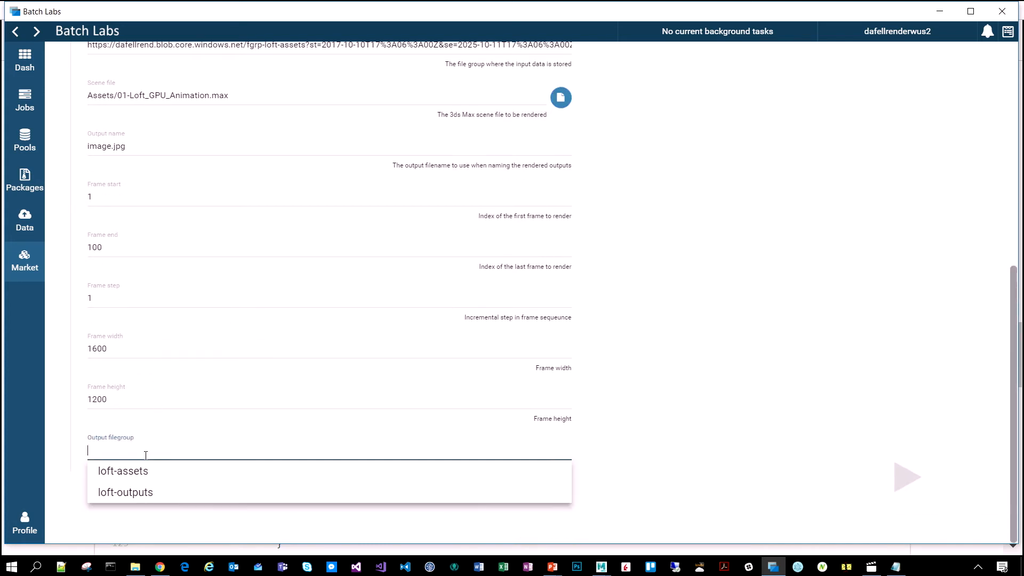
left_click(125, 492)
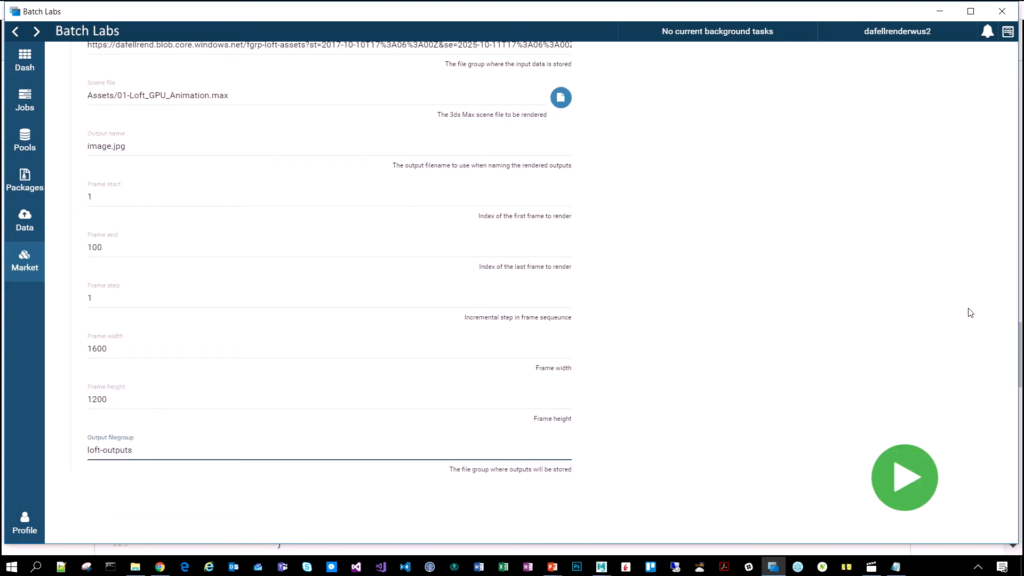
left_click(903, 478)
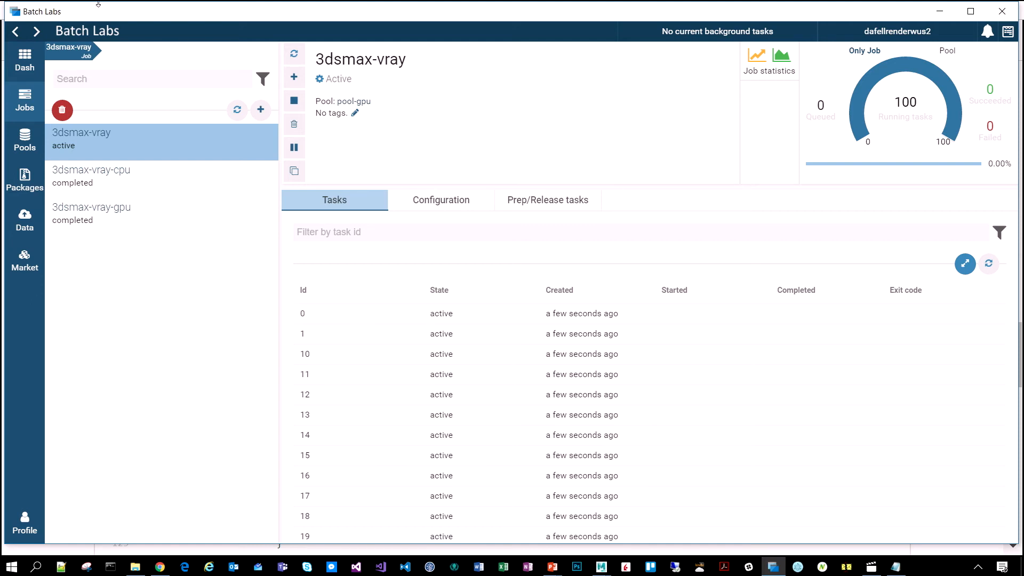
Show the Market's FFmpeg application with its MP3 and animation actions.
left_click(25, 260)
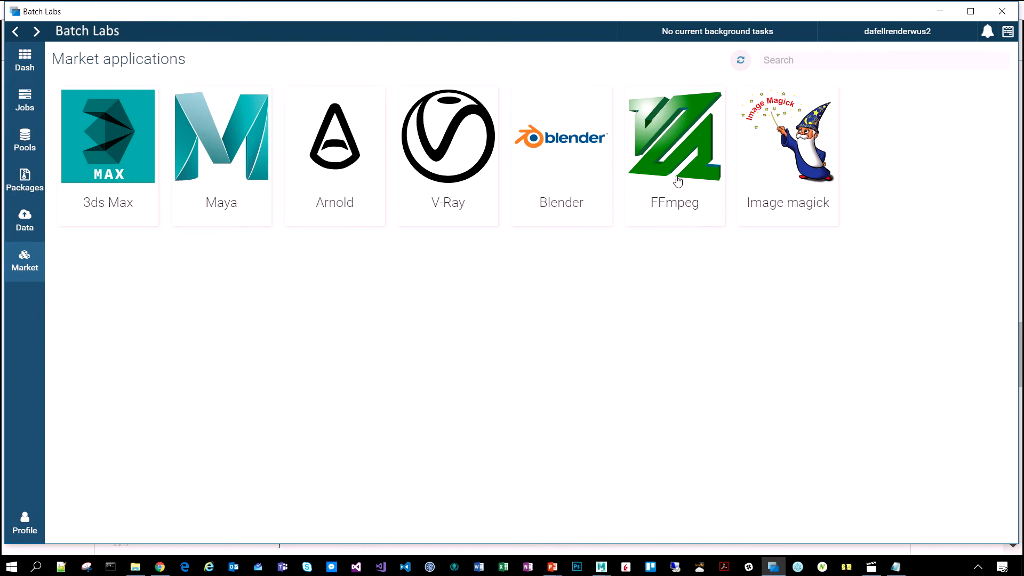
left_click(674, 136)
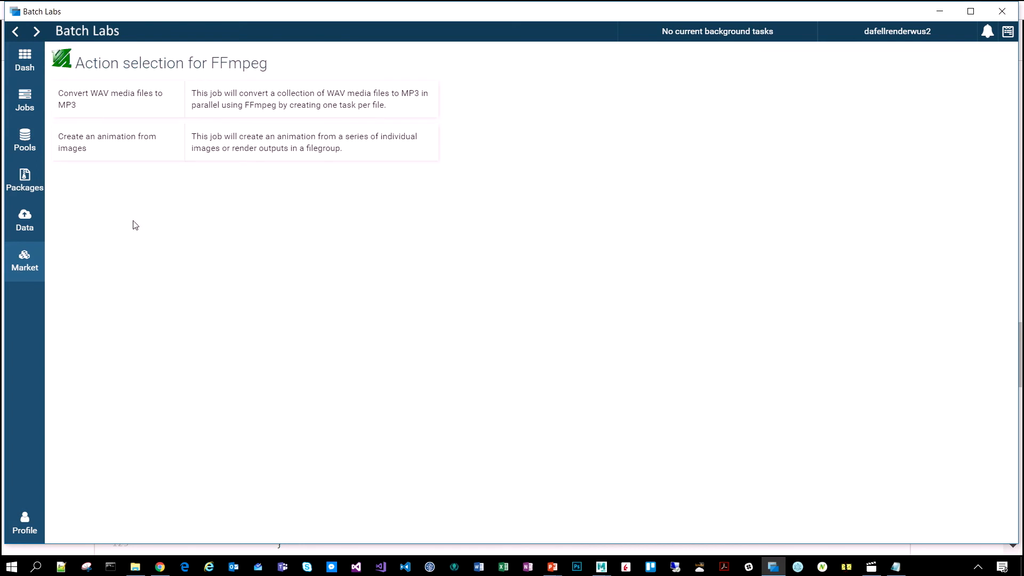